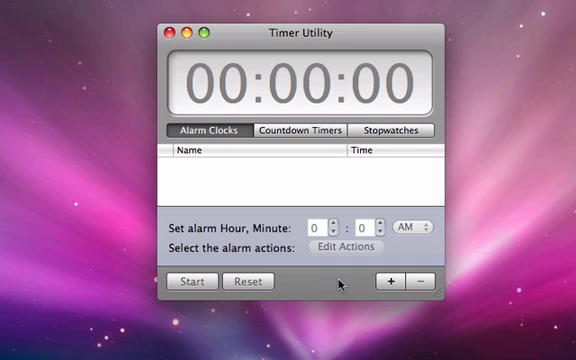
Step: Add a new alarm and rename it 'Wake up'
left_click(392, 280)
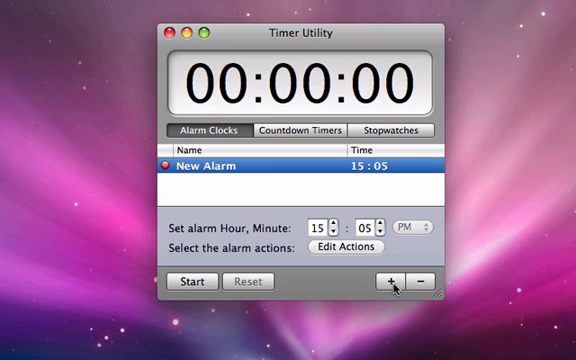
mouse_move(240, 172)
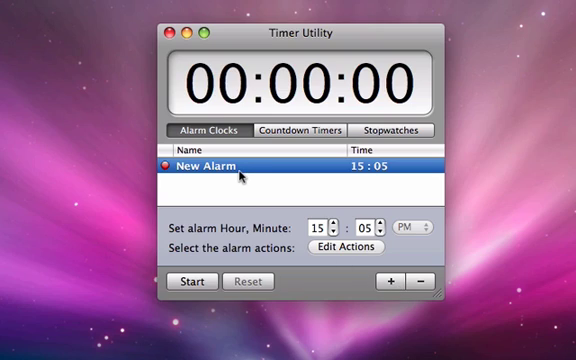
double_click(210, 166)
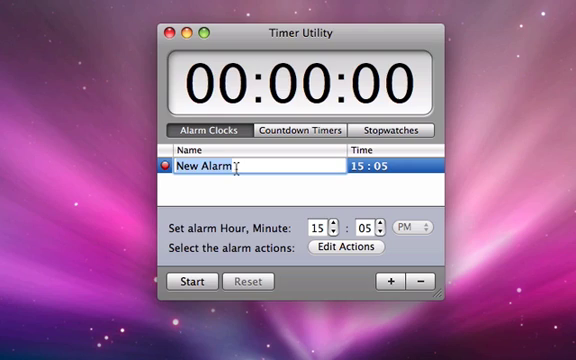
type("Wake up")
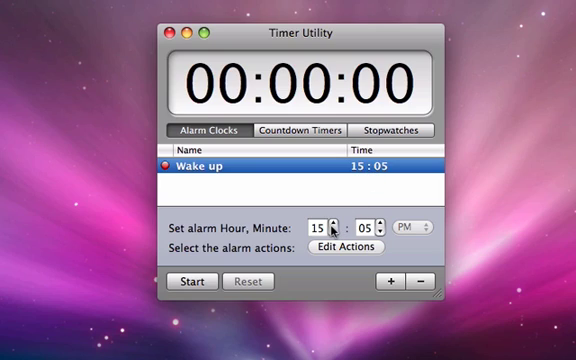
Step: Set the Wake up alarm to 08:00 with the steppers and start it
left_click(336, 228)
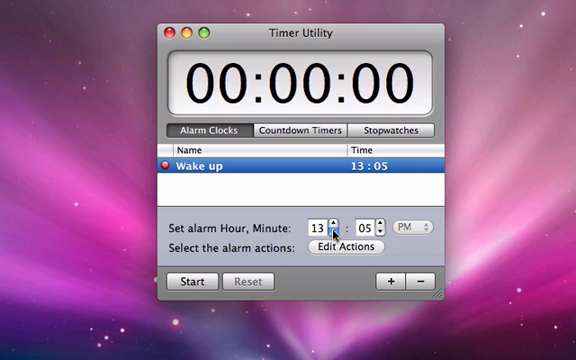
left_click(332, 224)
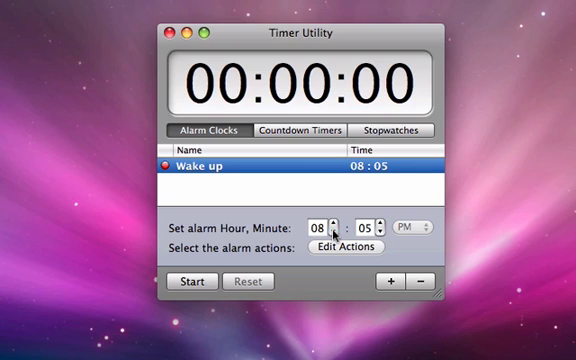
left_click(372, 228)
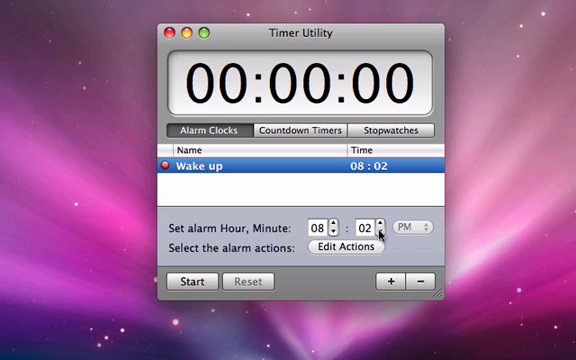
left_click(378, 232)
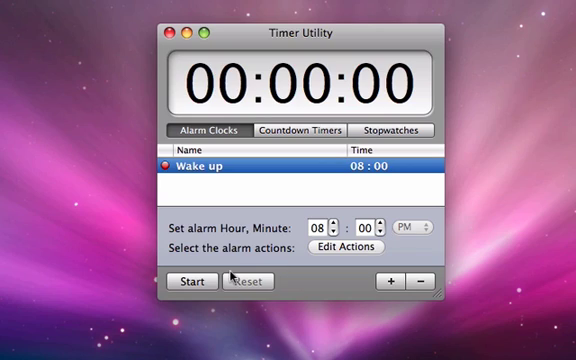
left_click(192, 280)
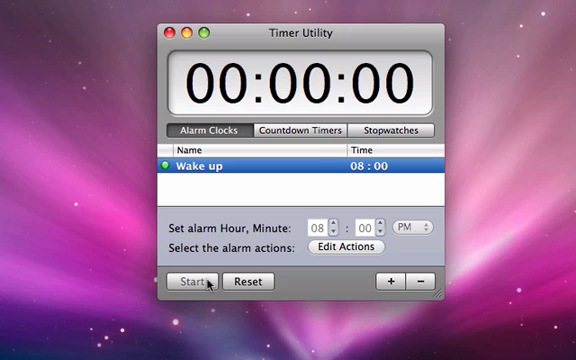
left_click(194, 280)
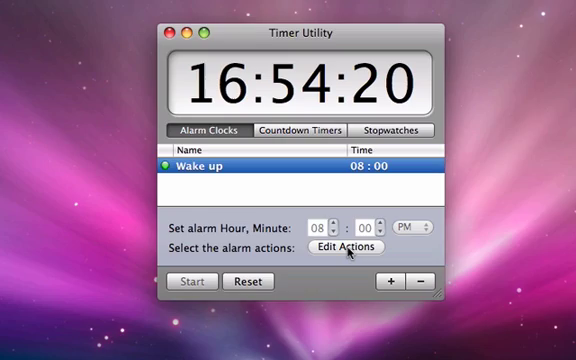
Step: Make the alarm speak 'Wake up', open the internet page and enable system events
left_click(348, 248)
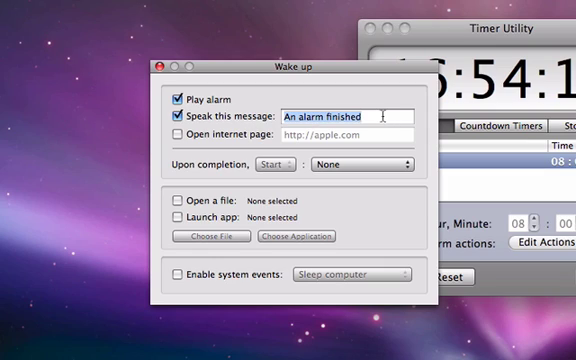
type("Wake up")
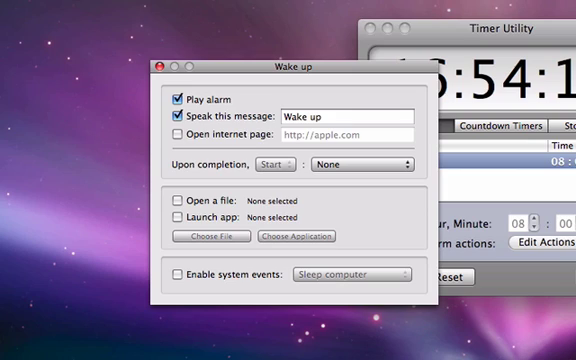
left_click(170, 132)
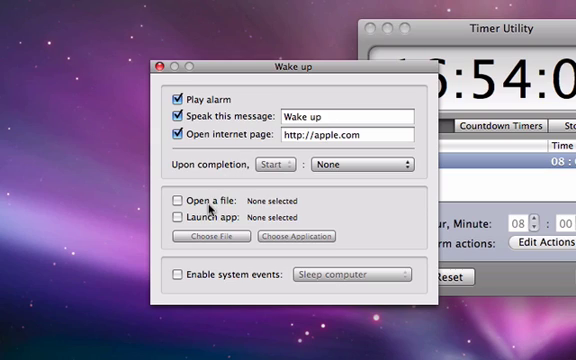
left_click(176, 274)
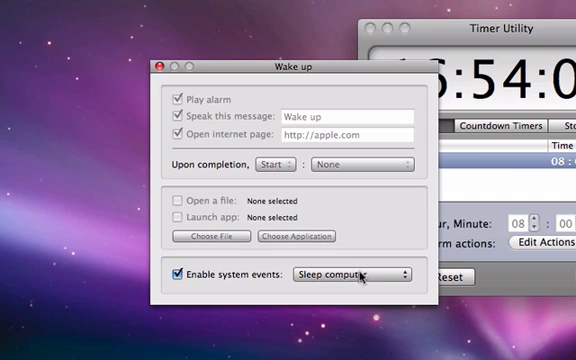
left_click(352, 274)
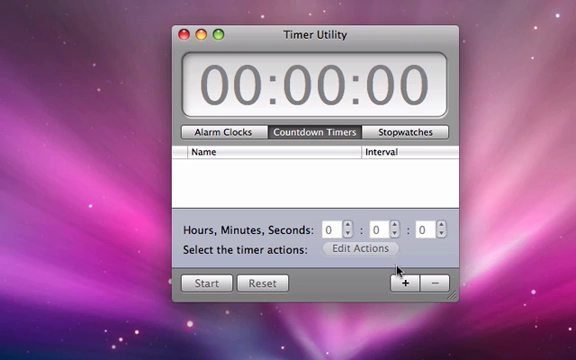
Step: Add a 02:10:05 countdown timer, start it and review its action settings
left_click(408, 282)
type("5")
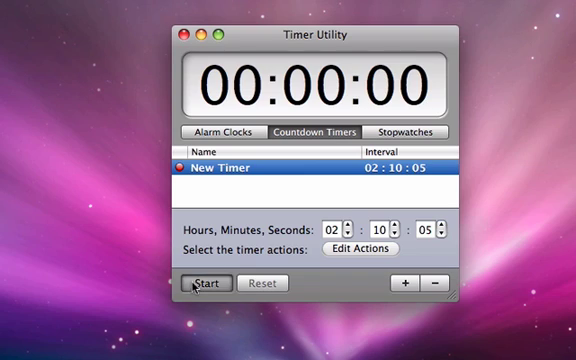
left_click(208, 284)
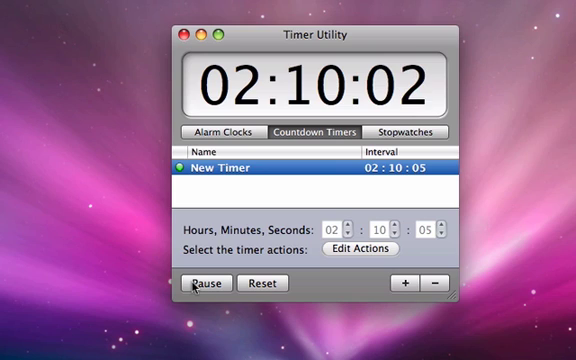
left_click(362, 250)
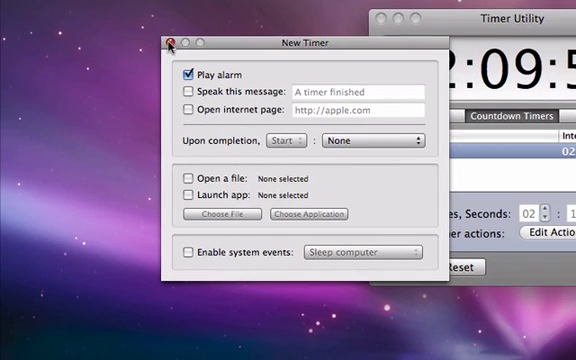
left_click(170, 42)
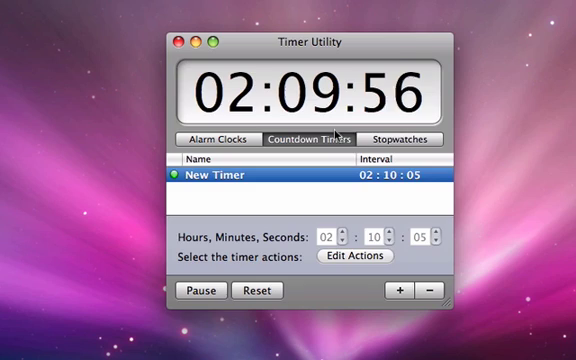
Step: Add a stopwatch on the Stopwatches view, start, pause and resume it
left_click(398, 140)
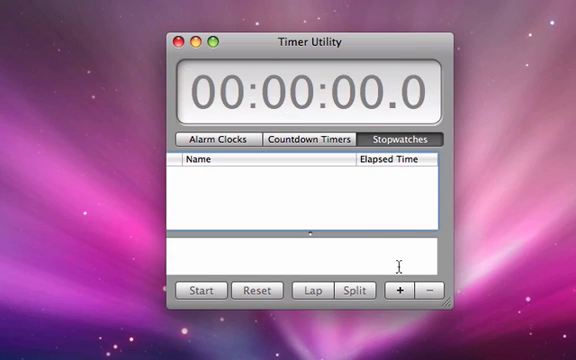
left_click(400, 290)
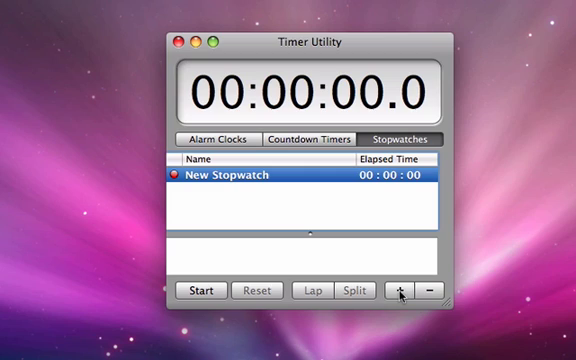
left_click(202, 292)
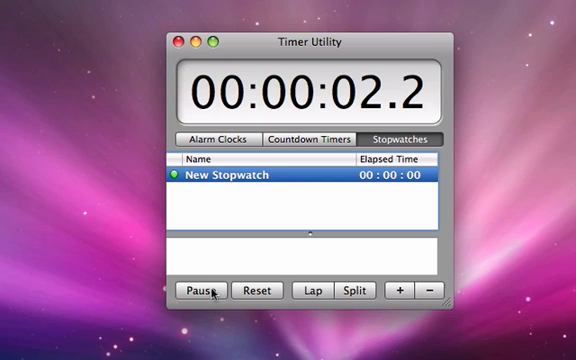
left_click(200, 292)
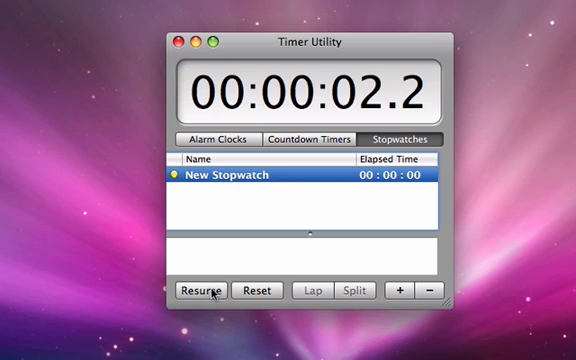
left_click(200, 292)
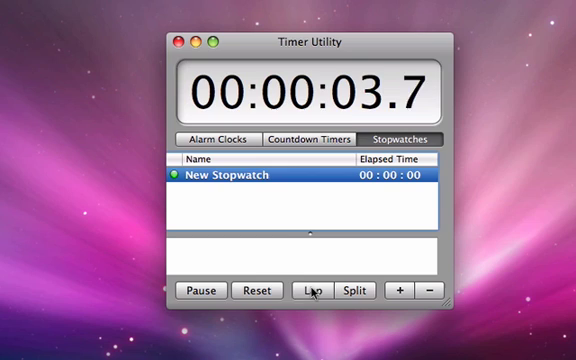
Step: Record a lap at 3.9 s and a split at 1.3 s on the stopwatch
left_click(352, 292)
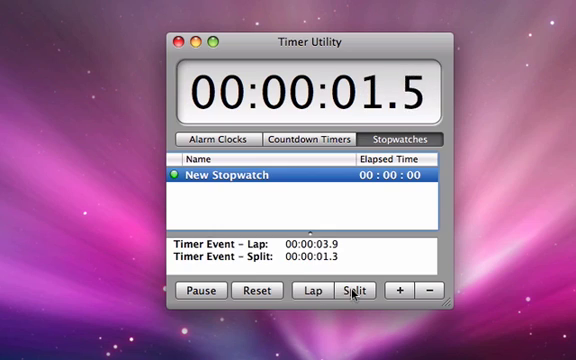
left_click(208, 292)
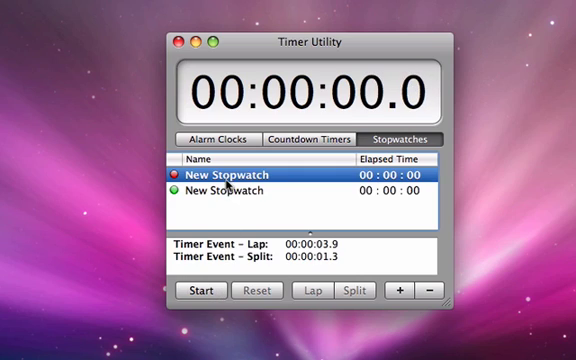
Step: Add a second 'New Alarm' for 15:06 and start the alarms
left_click(200, 290)
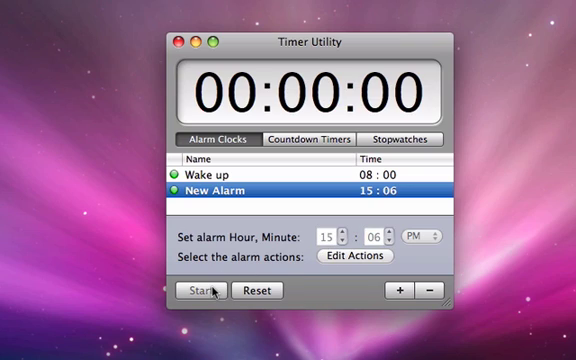
left_click(200, 290)
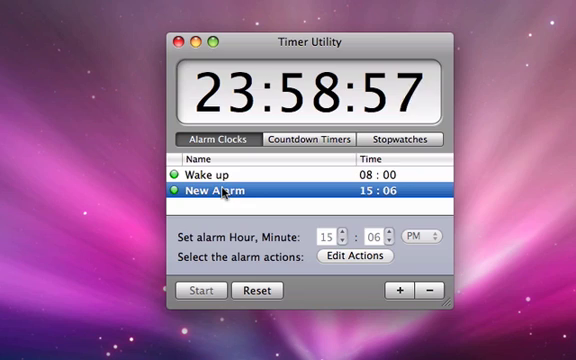